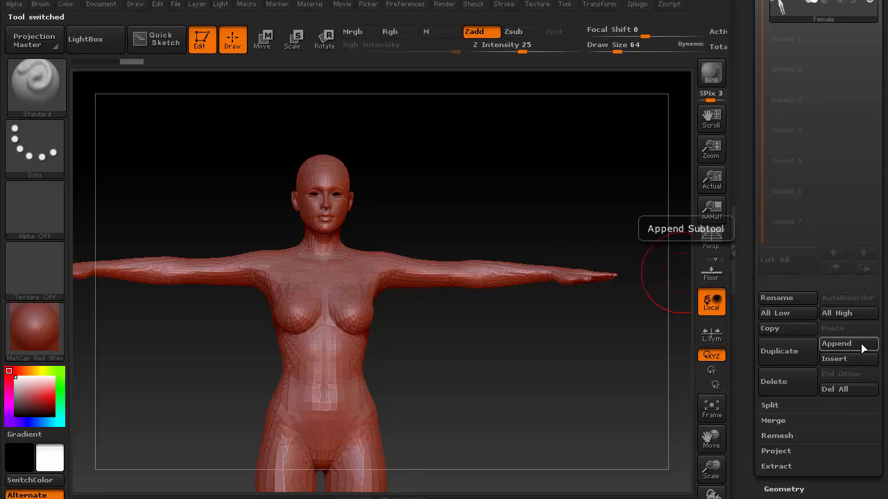
- Append the MD_Base dress mesh as a second subtool on the female figure
left_click(835, 344)
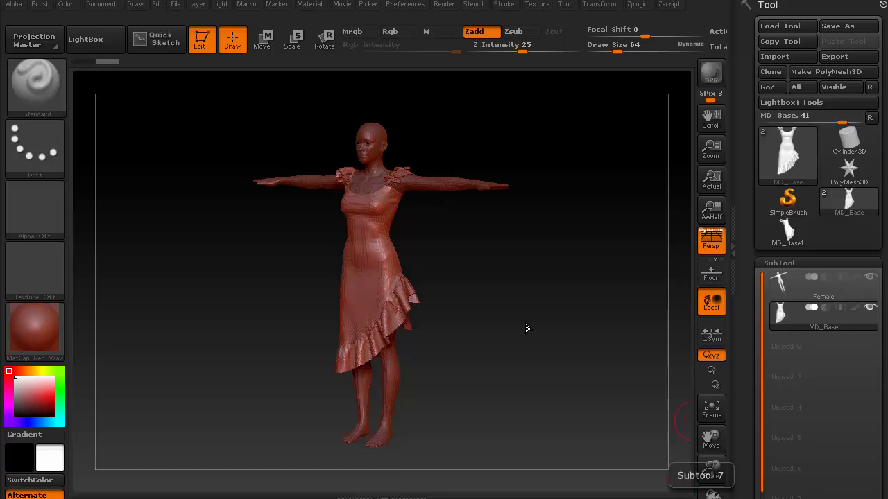
mouse_move(519, 316)
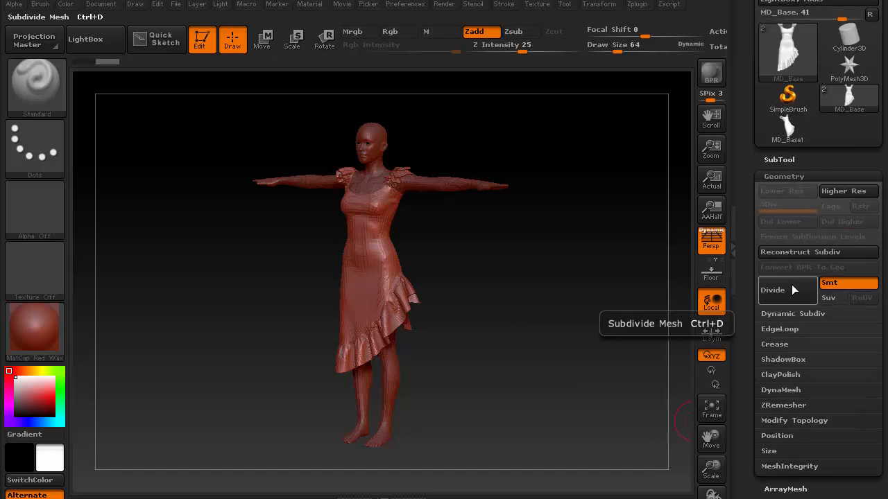
- Divide the dress mesh once and inspect the shoulder ruffles front and back
left_click(773, 290)
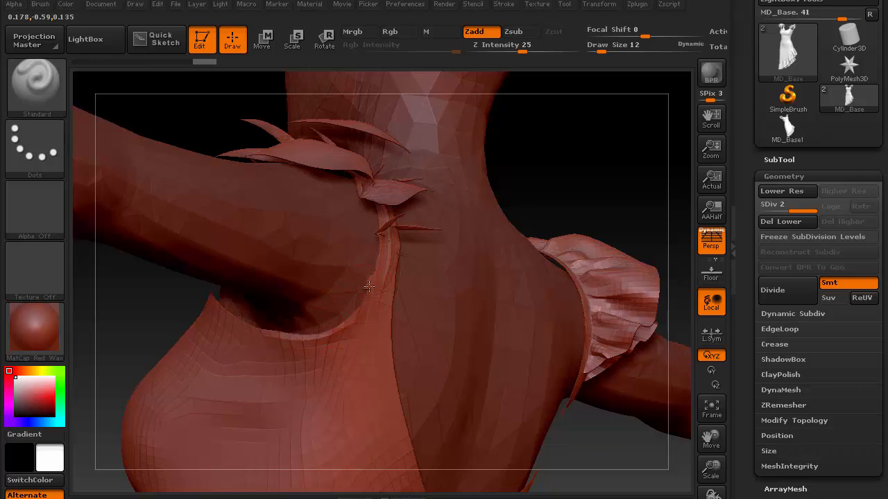
left_click_drag(382, 277, 234, 417)
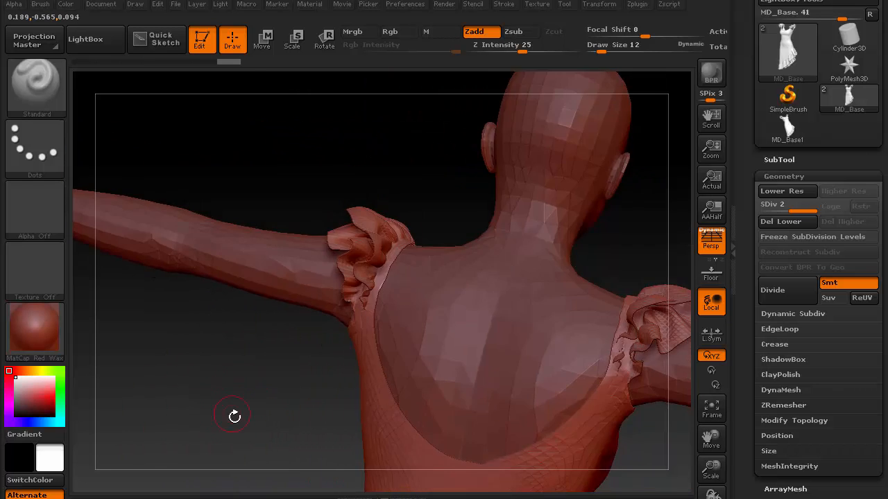
left_click_drag(233, 417, 527, 353)
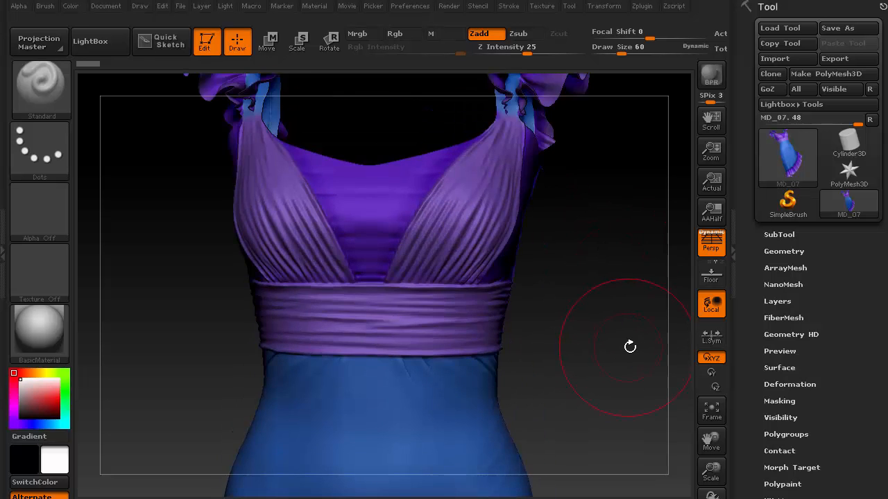
left_click_drag(629, 347, 614, 357)
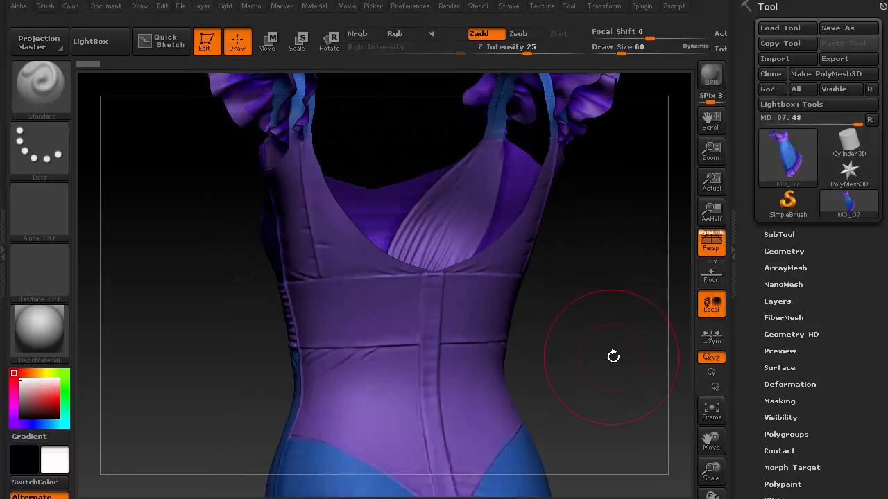
left_click_drag(613, 357, 580, 363)
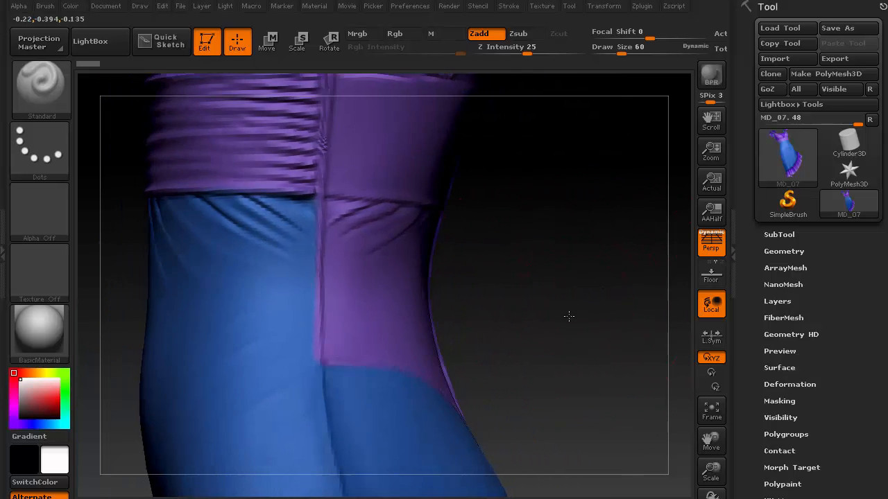
left_click_drag(569, 316, 582, 325)
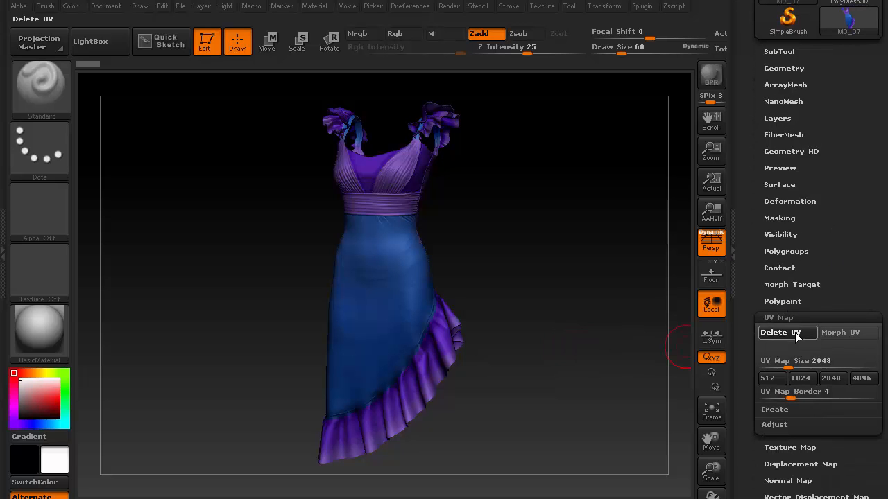
- Delete the dress's existing UVs, then export the mesh from the Tool palette
left_click(779, 265)
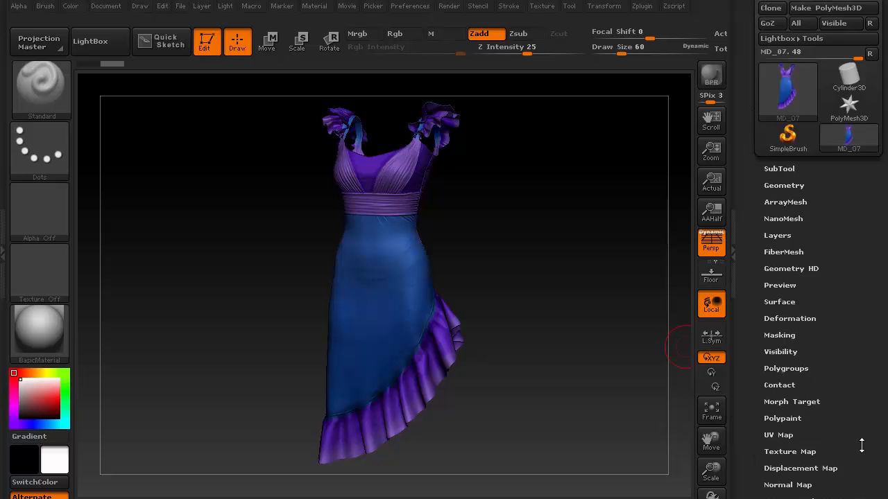
left_click(766, 5)
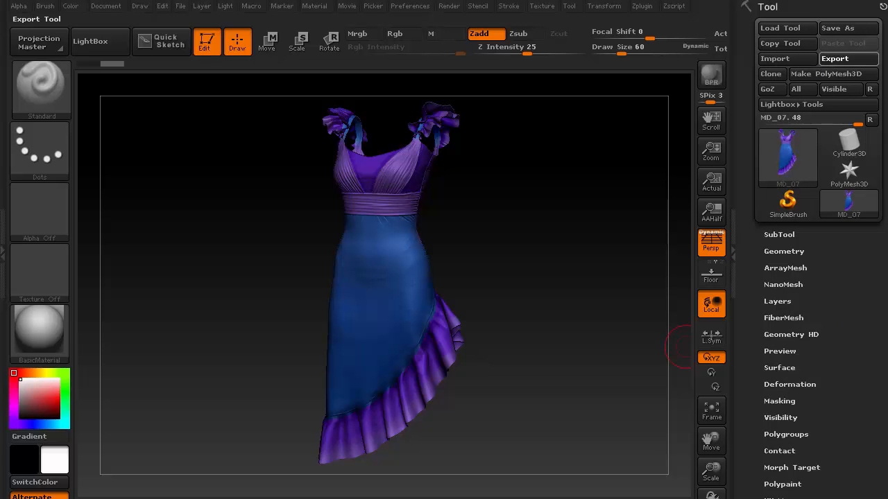
left_click(848, 59)
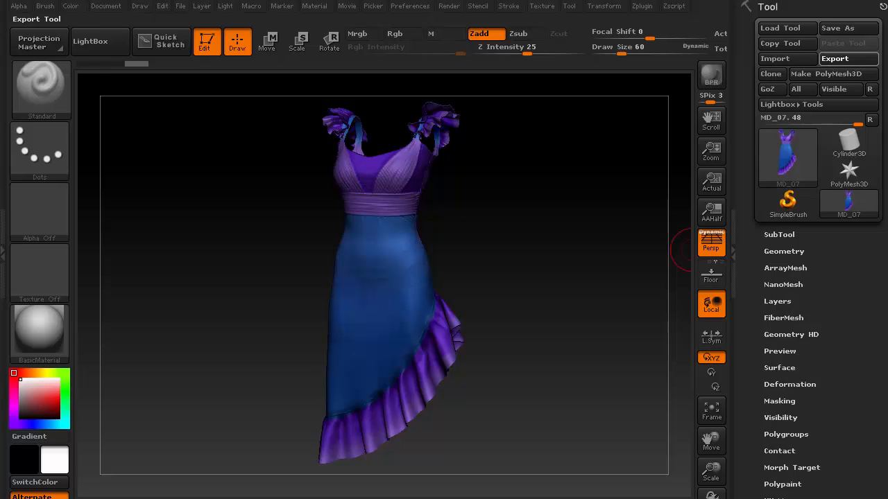
mouse_move(849, 59)
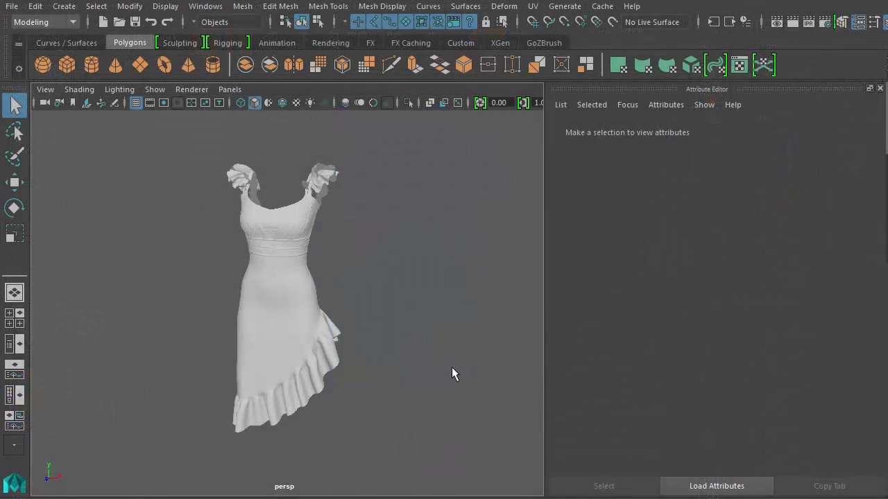
mouse_move(354, 186)
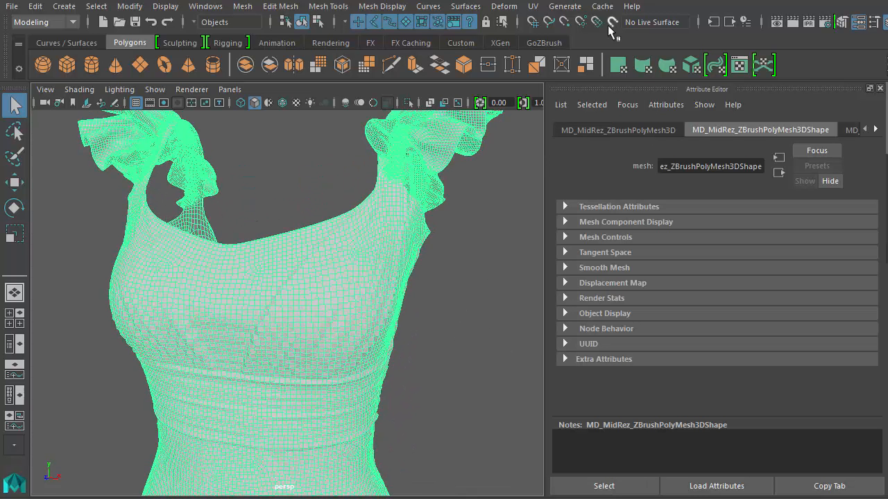
- Make the imported dress the live surface and activate Quad Draw on it
left_click(612, 22)
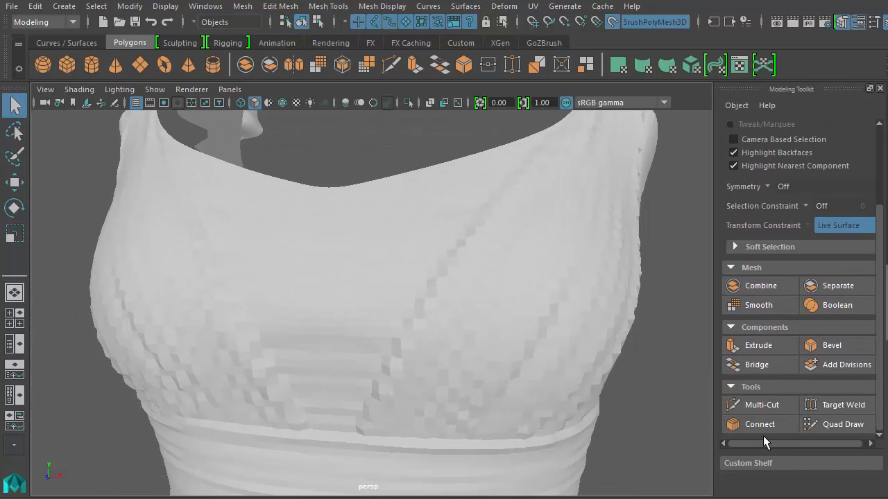
left_click(843, 424)
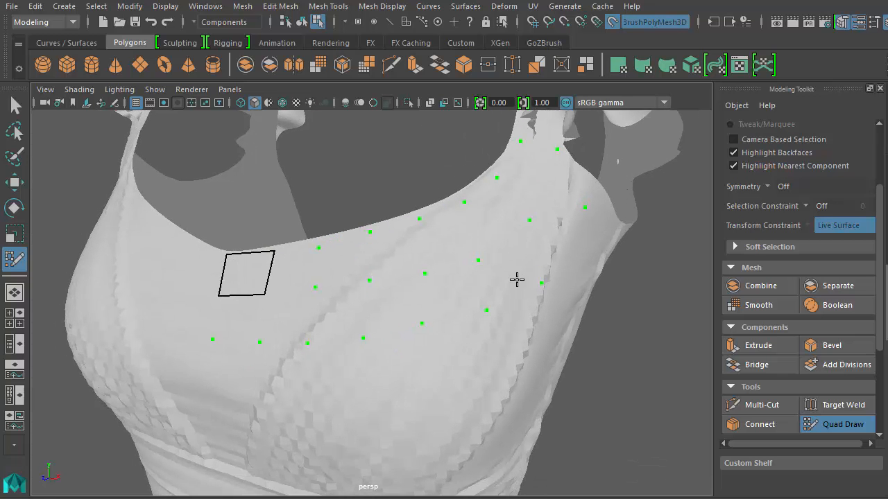
- Place a Quad Draw vertex on the bodice to start the MD_LowRes_Mesh topology
left_click(353, 278)
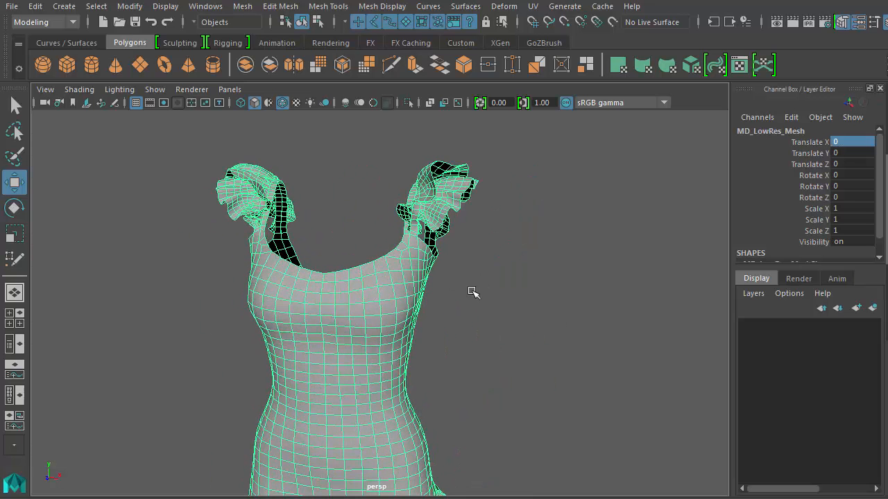
- Export the selected MD_LowRes_Mesh as an OBJ via File > Export Selection
left_click(11, 5)
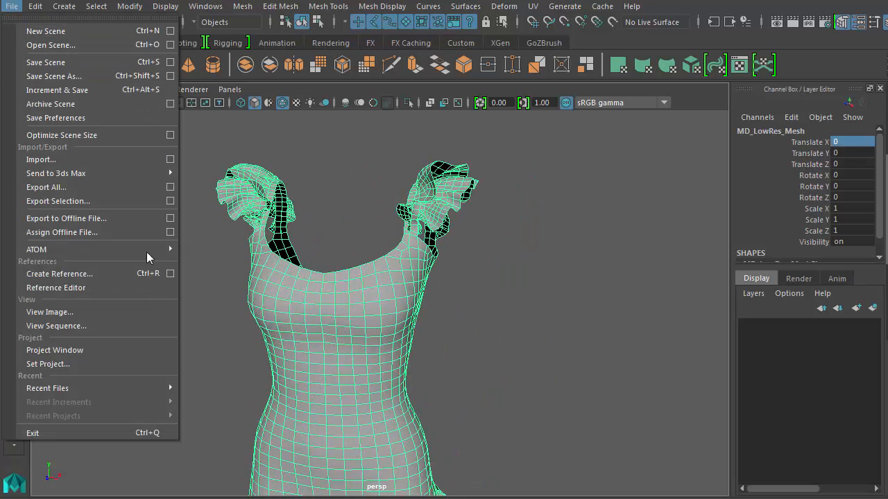
mouse_move(136, 232)
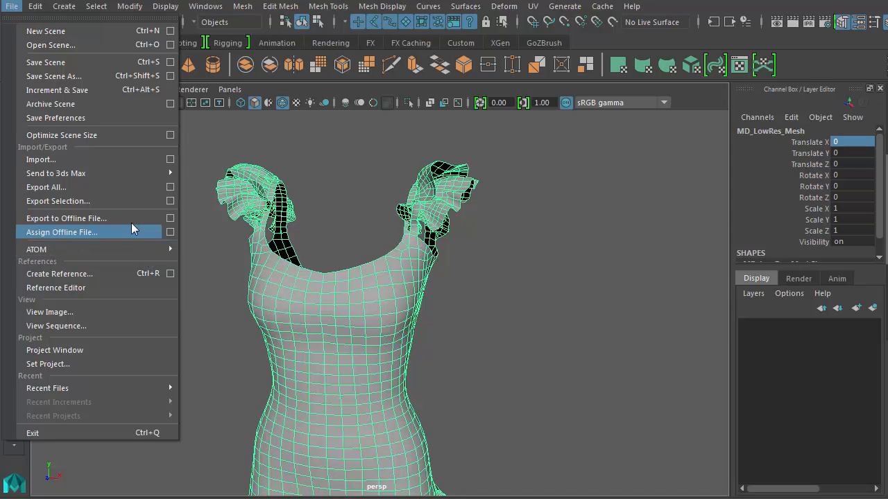
left_click(58, 201)
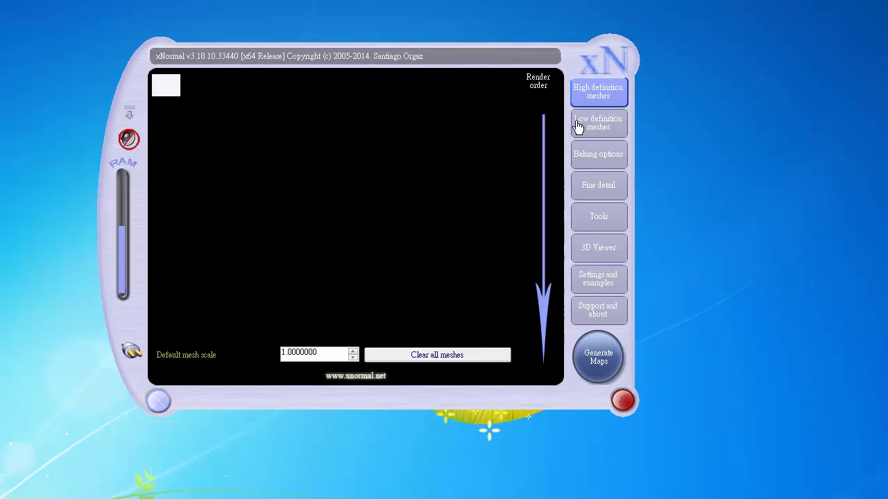
- Load the low-res OBJ and start generating a 512 by 512 normal map
left_click(598, 122)
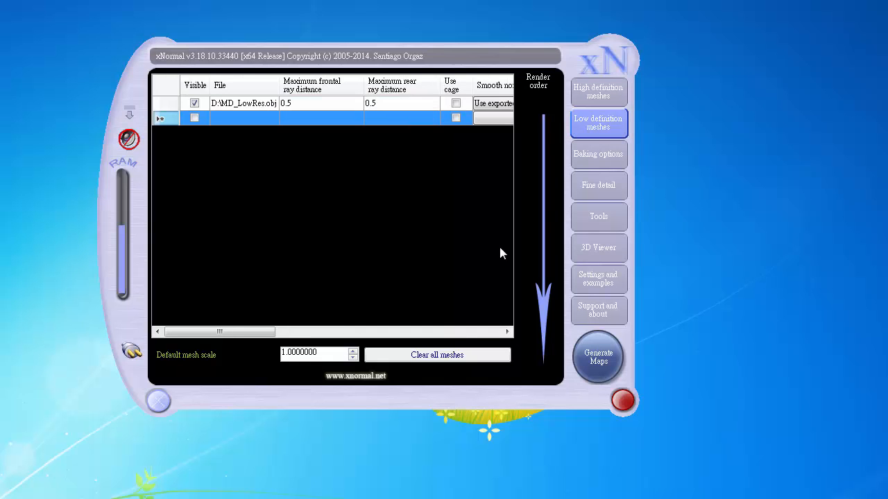
left_click(598, 154)
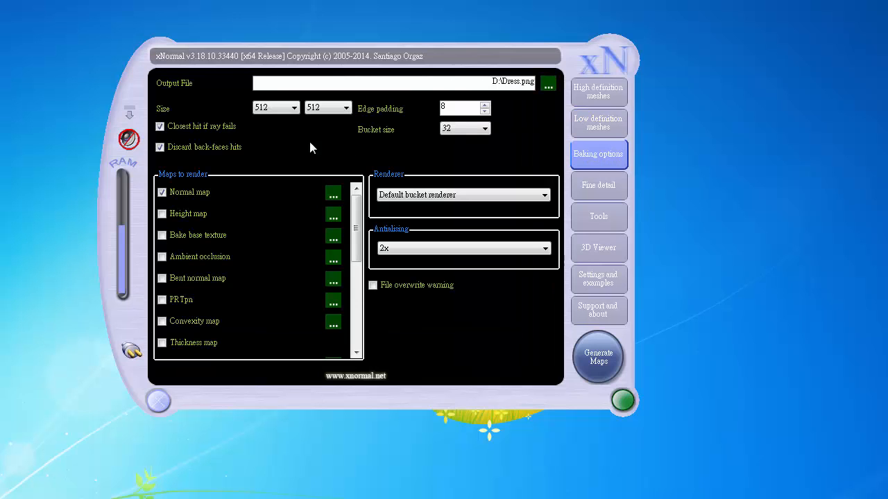
left_click(597, 356)
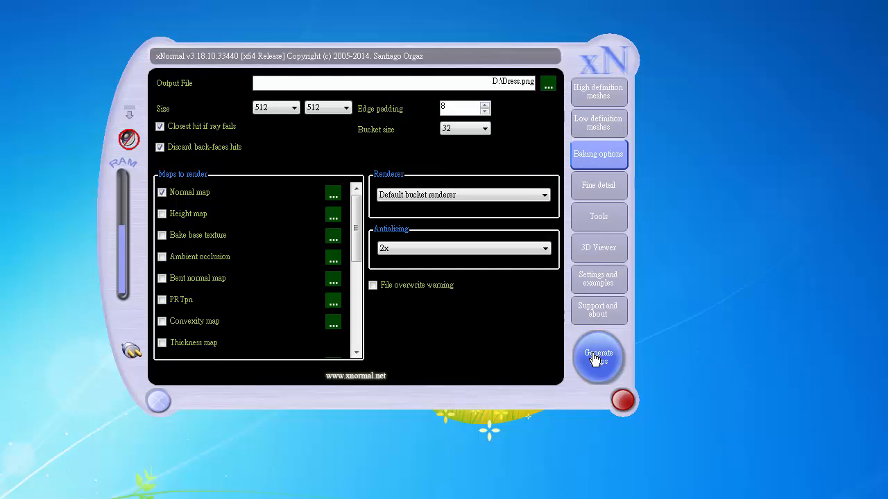
left_click(598, 357)
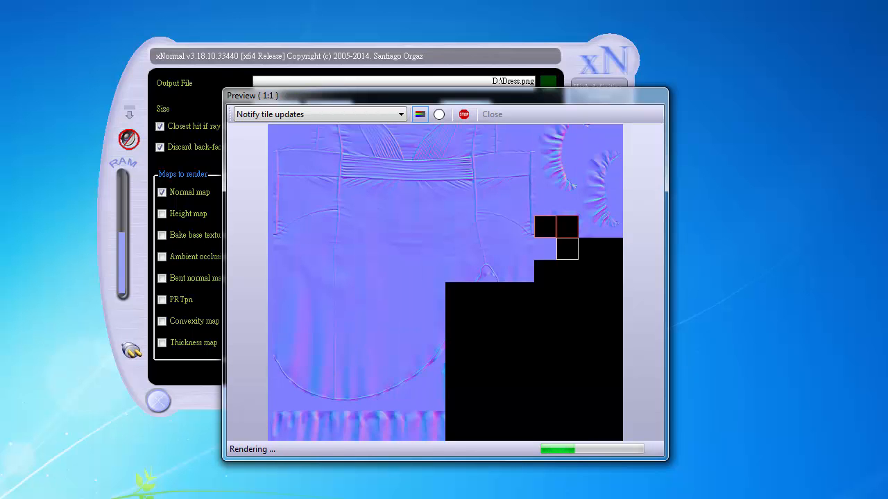
- Set the bake size to 2048 by 2048 and tick the Cavity map to render
left_click(491, 114)
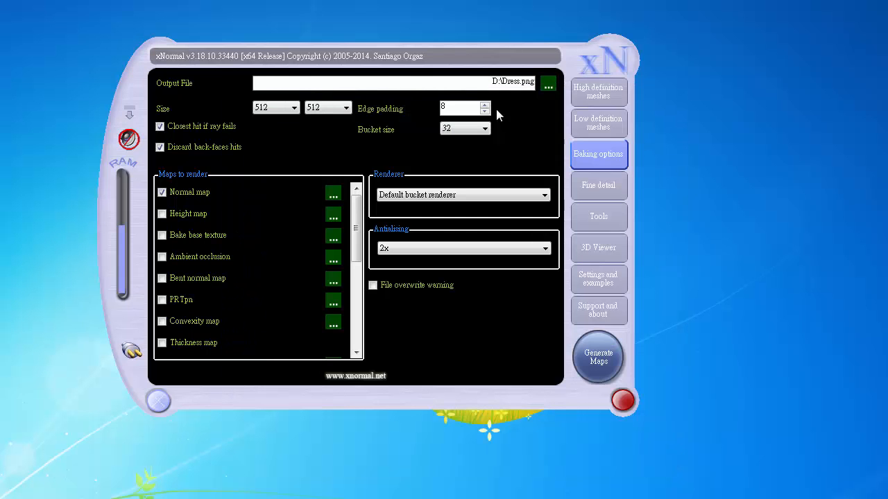
left_click(294, 108)
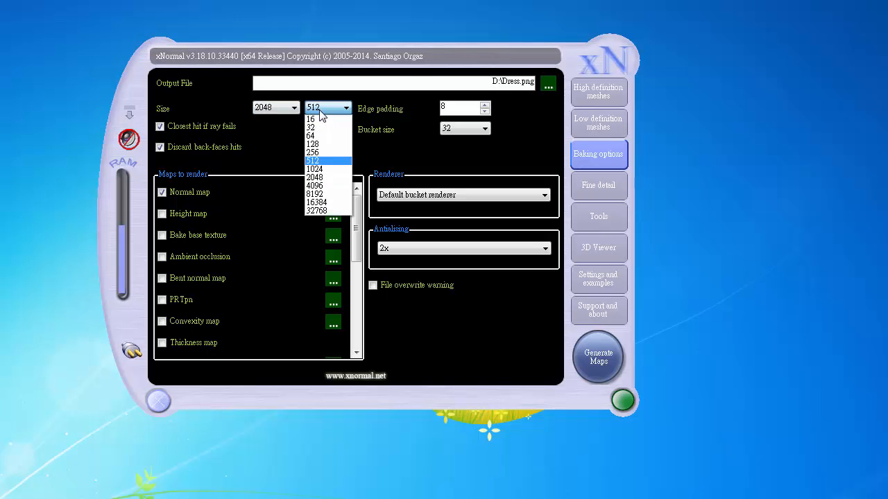
left_click(313, 178)
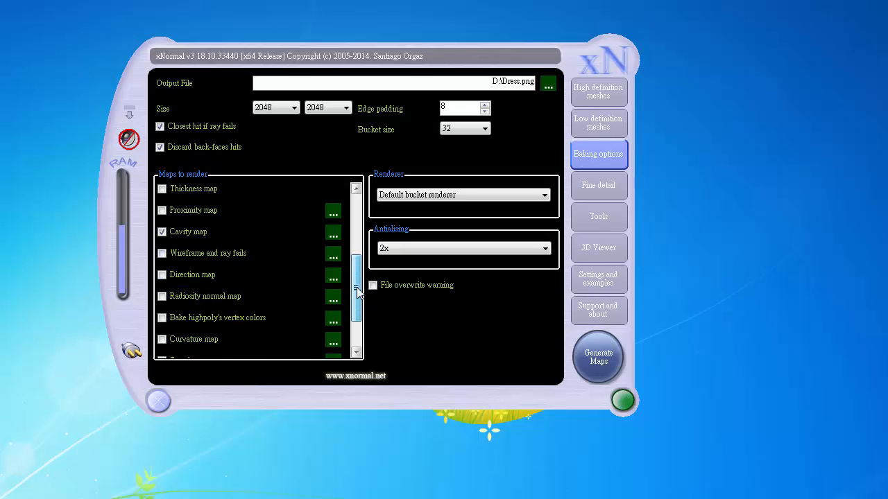
scroll("down", 3)
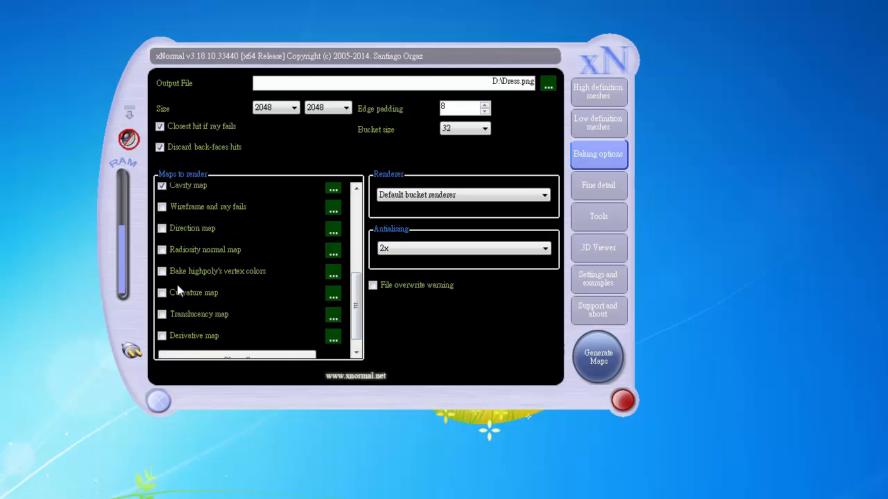
left_click(161, 271)
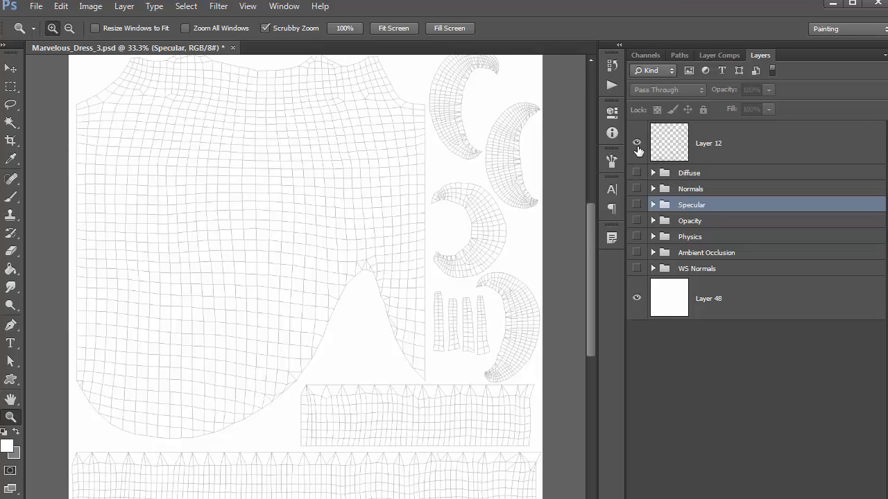
- Hide Layer 12's UV wireframe, show the Normals group, and zoom out to the full map
left_click(636, 143)
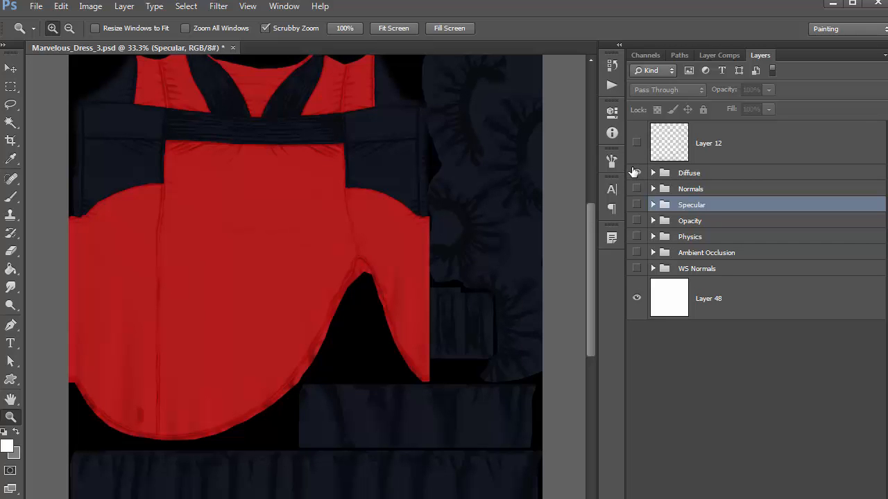
left_click(636, 189)
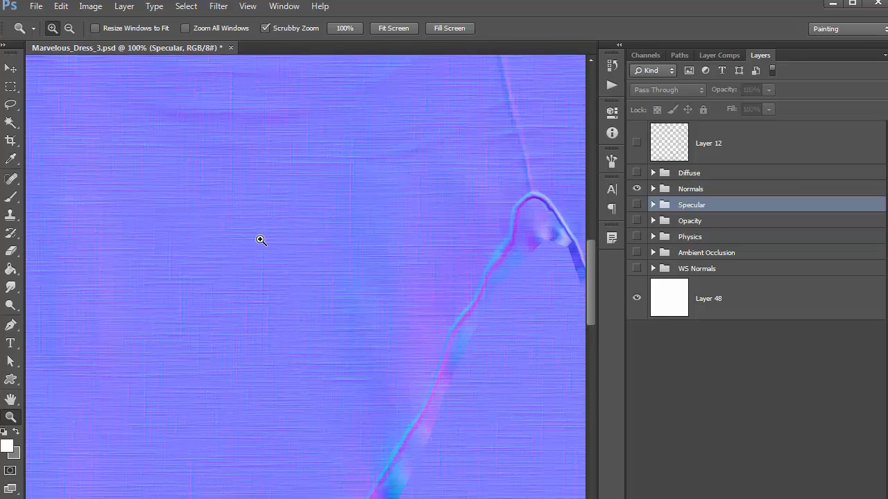
left_click(260, 240)
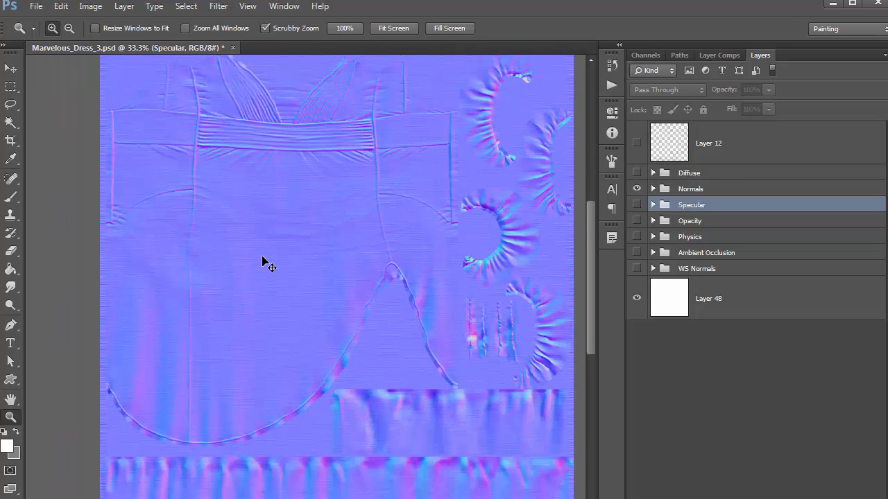
mouse_move(407, 495)
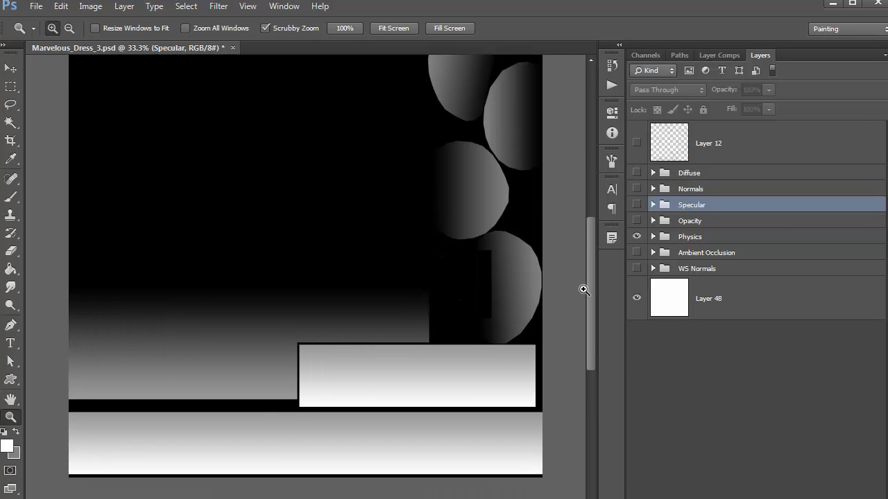
mouse_move(588, 290)
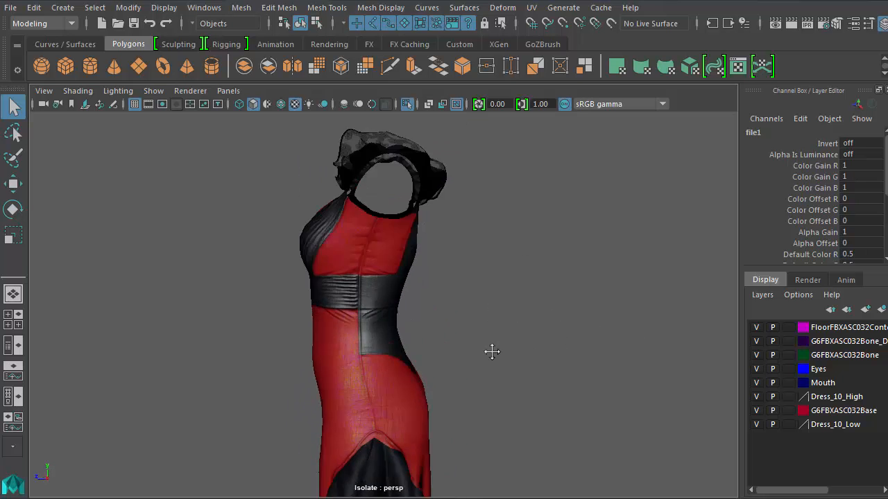
- Orbit the textured red and black dress to view the ruffled shoulders from above
left_click_drag(492, 352, 589, 330)
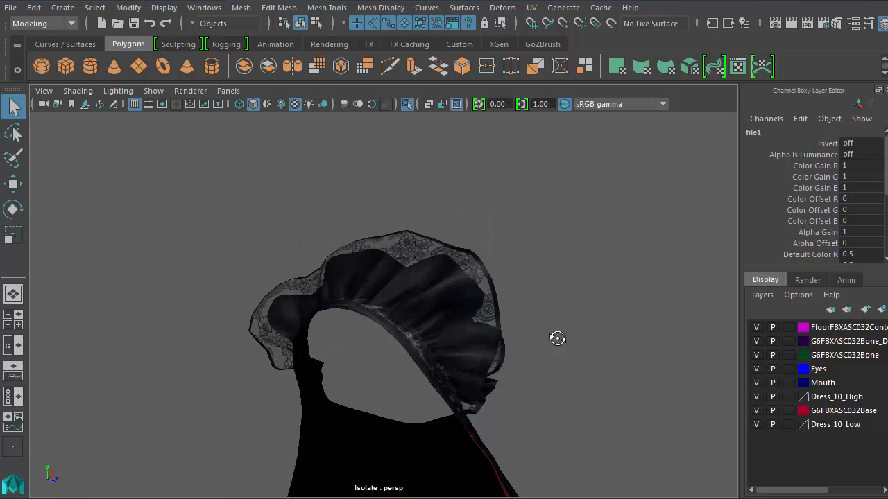
left_click_drag(555, 339, 506, 409)
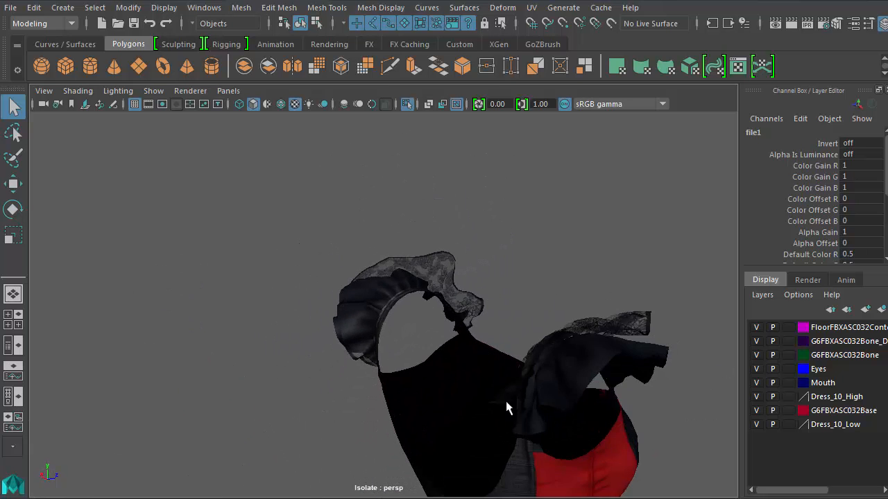